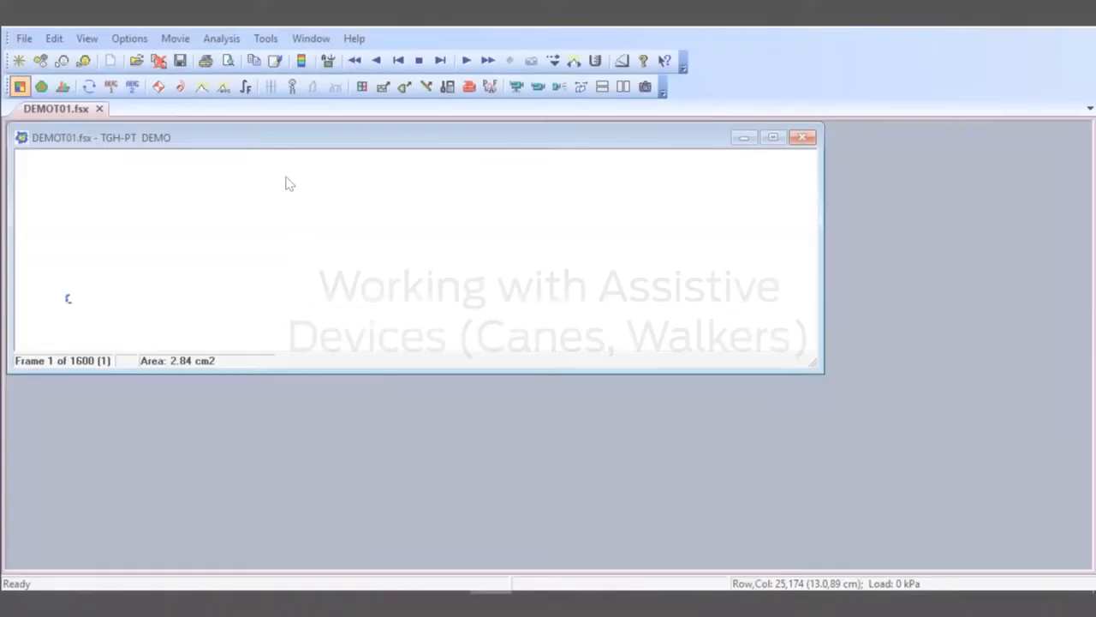
mouse_move(203, 85)
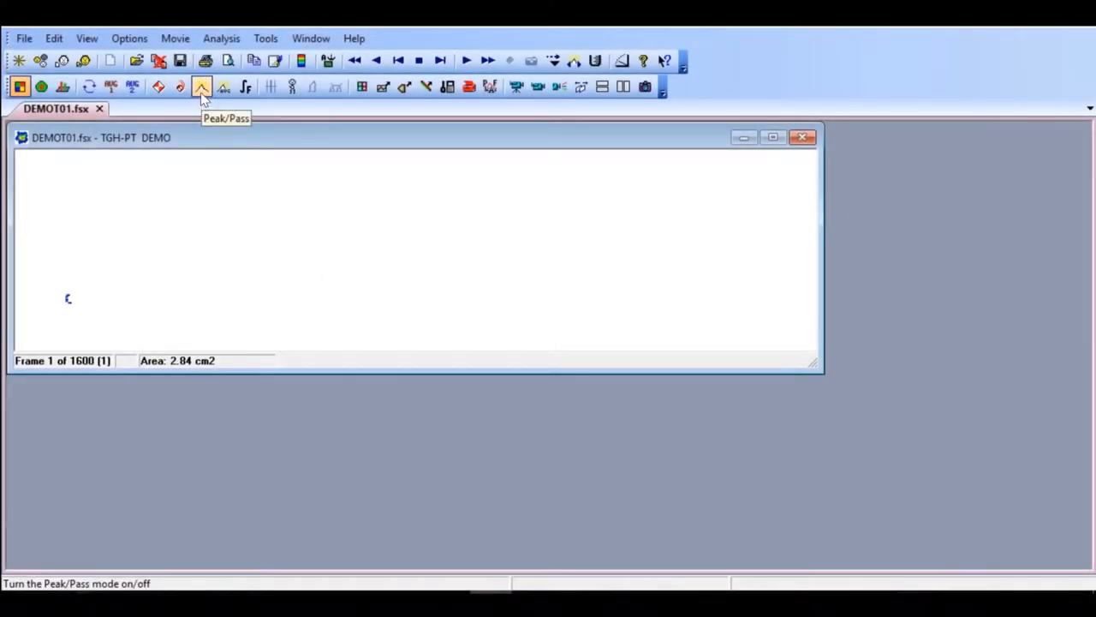
- Switch DEMO01 to Peak/Pass mode to see every footprint and walker contact
click(201, 85)
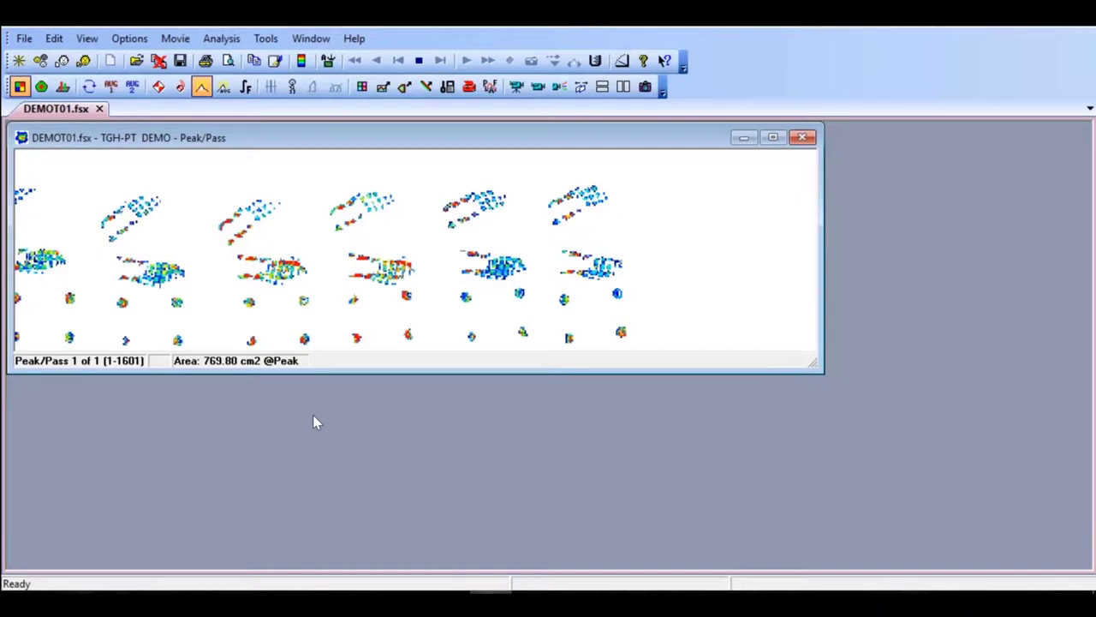
mouse_move(257, 158)
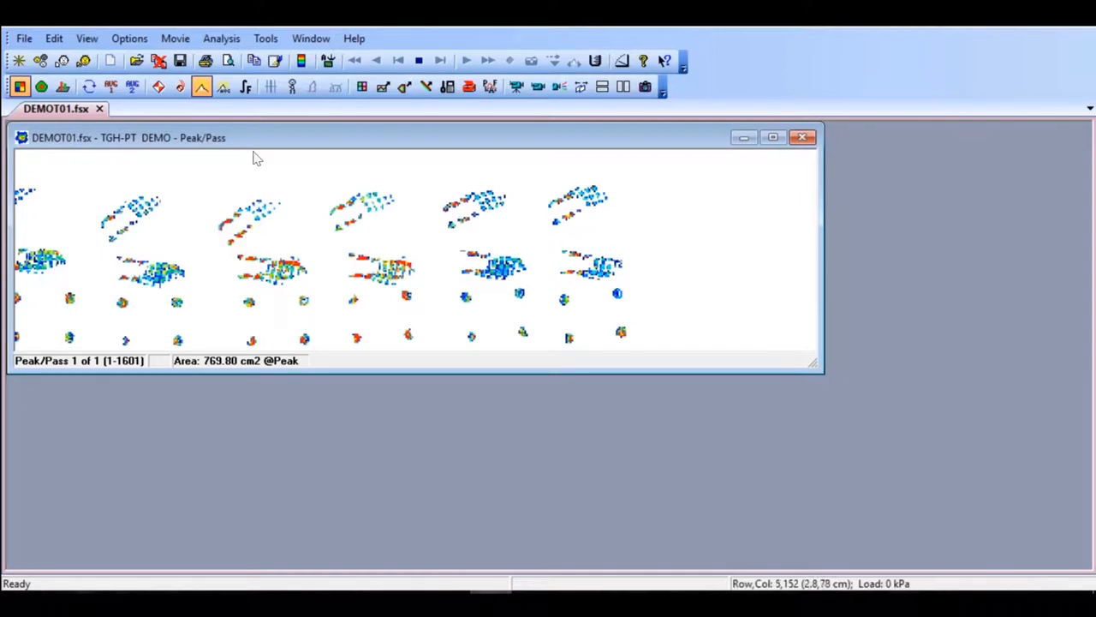
- Turn off Peak/Pass and play the recording frame by frame, stopping around frame 488
click(201, 87)
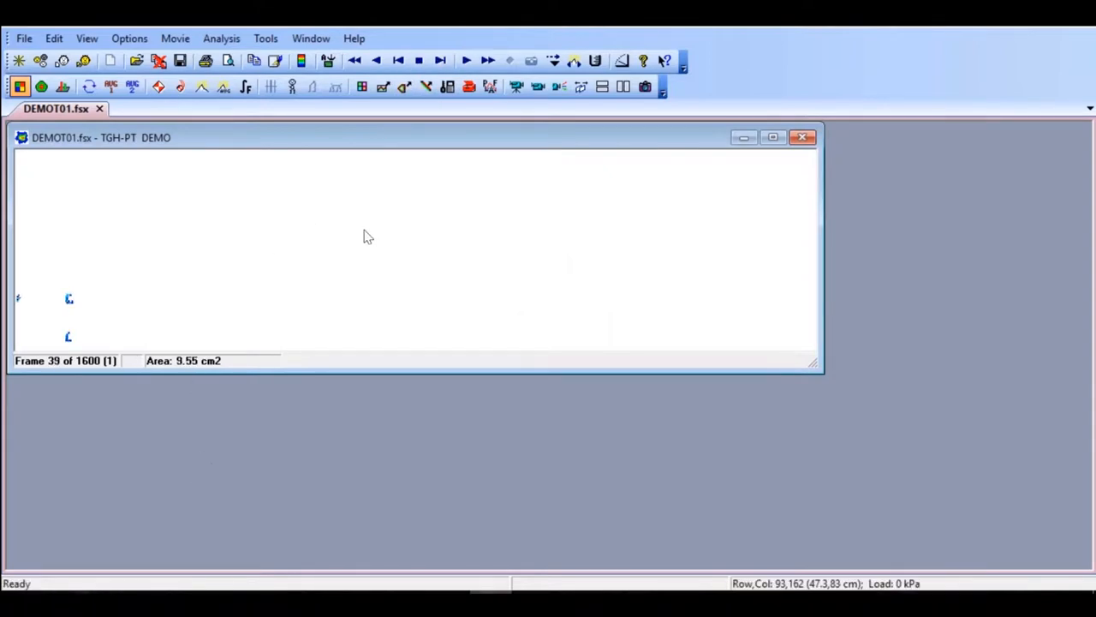
click(441, 60)
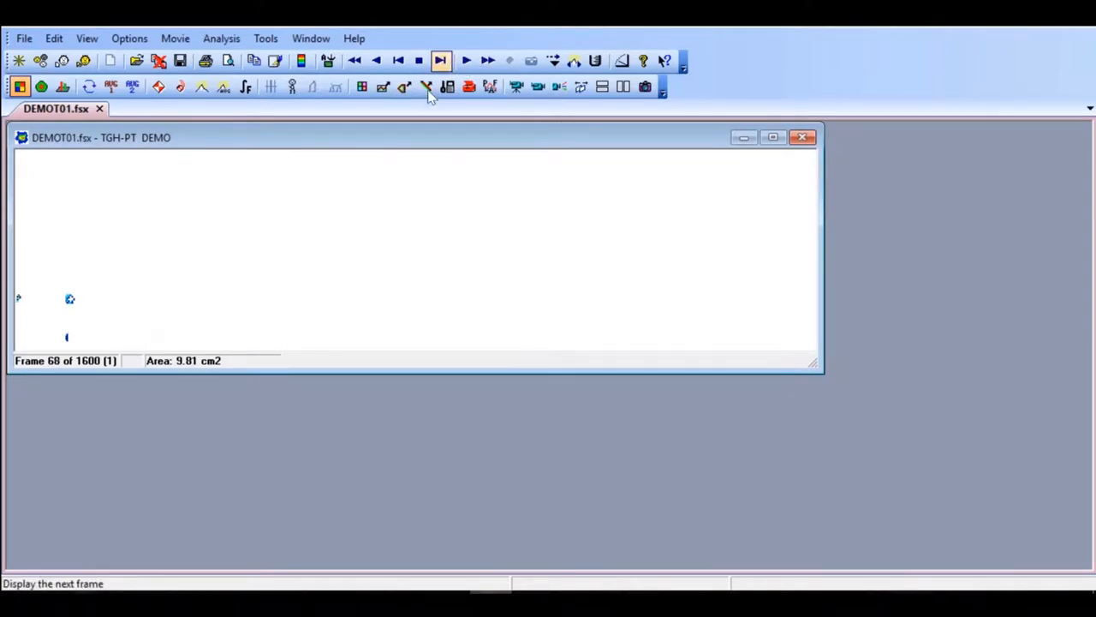
click(440, 60)
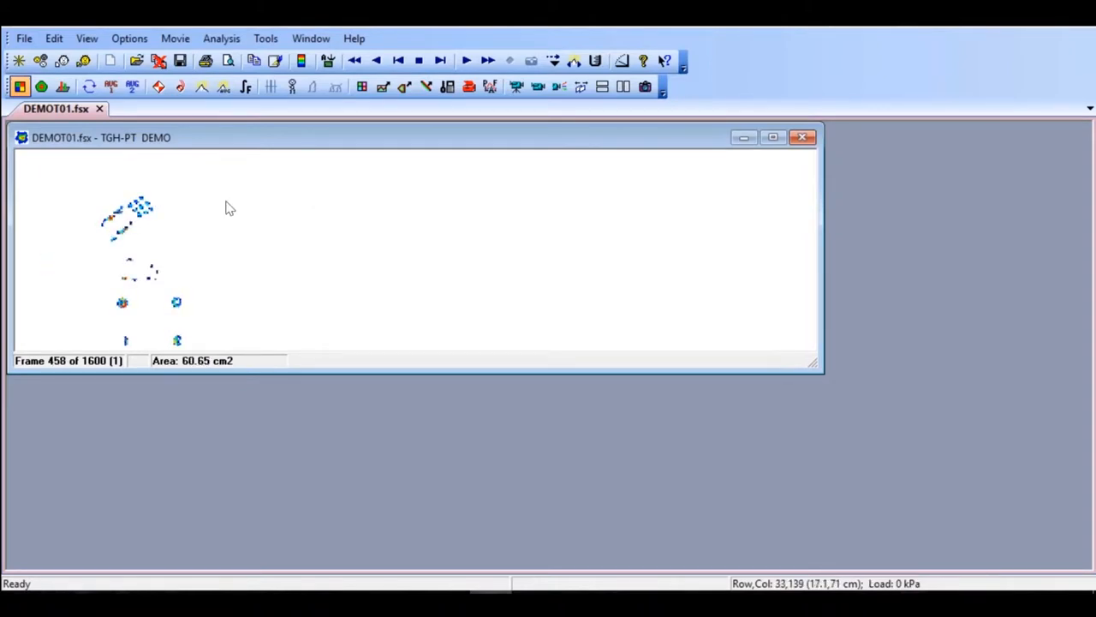
click(419, 60)
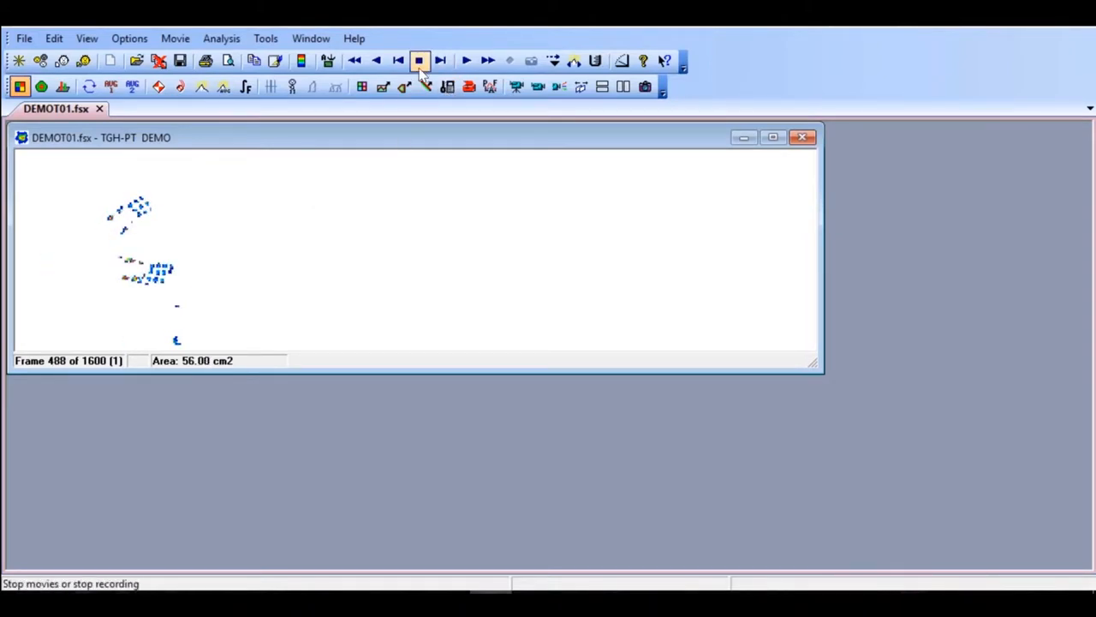
- Stop playback and switch Peak/Pass back on for the full-walk image
click(419, 60)
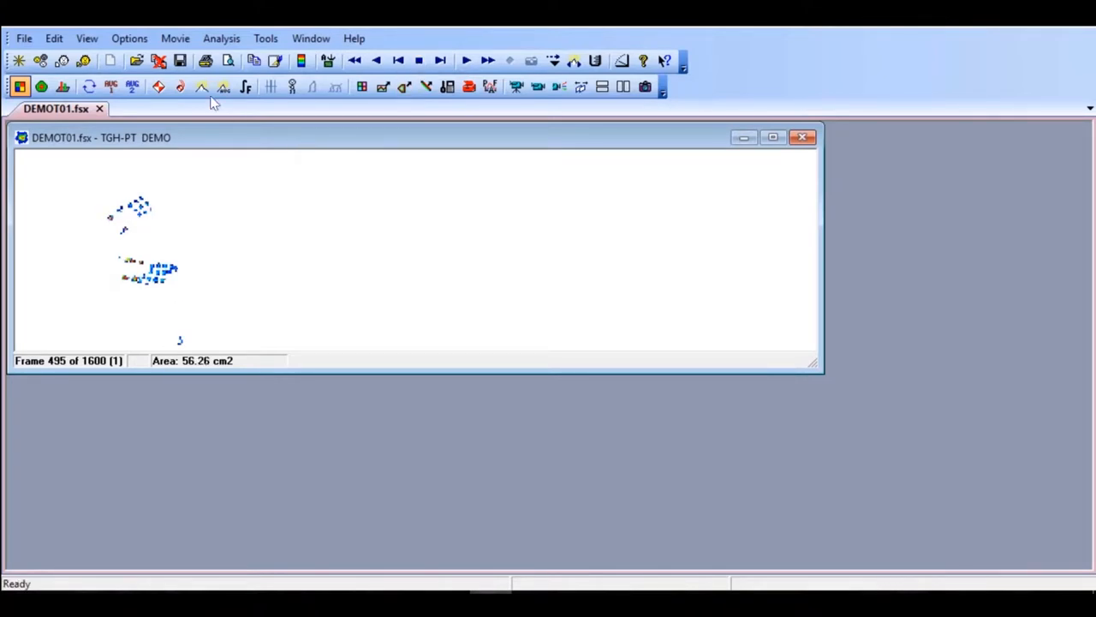
click(201, 87)
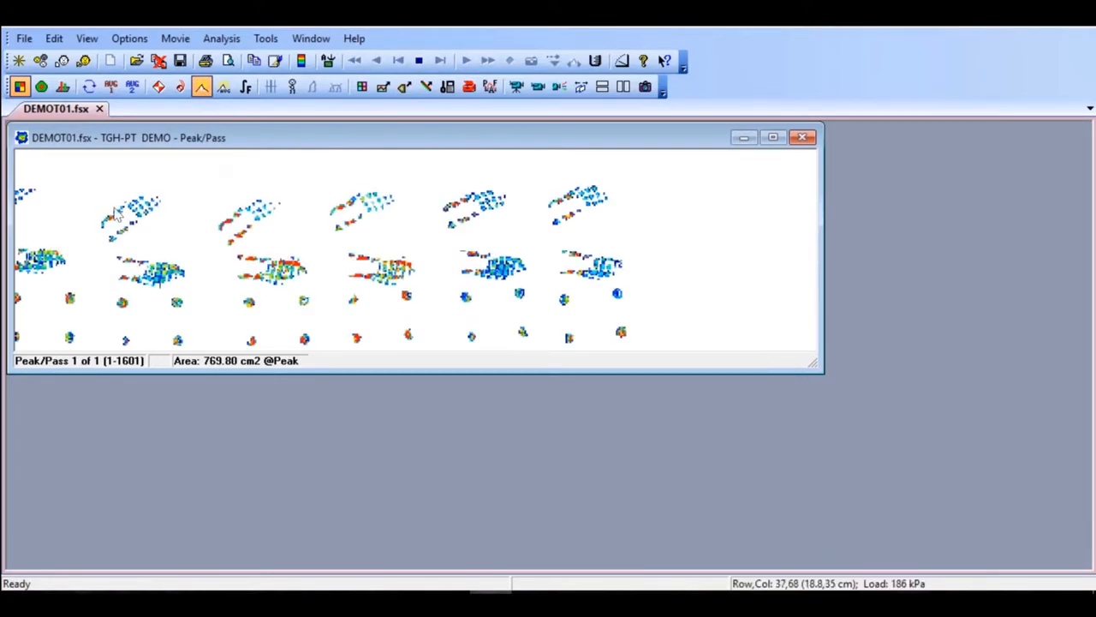
mouse_move(175, 330)
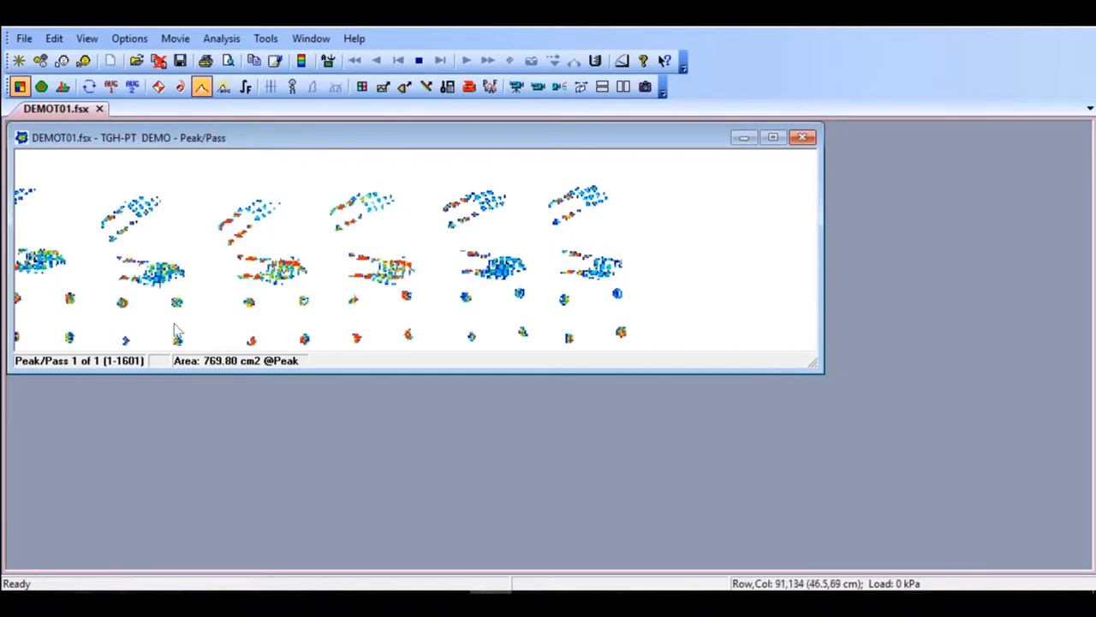
mouse_move(248, 154)
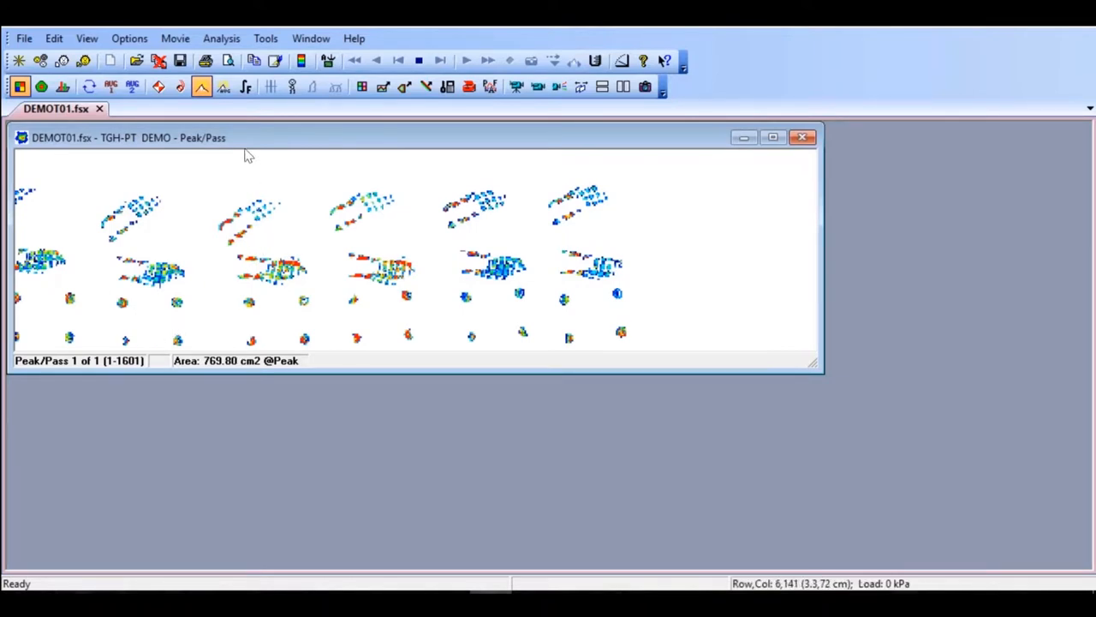
mouse_move(282, 126)
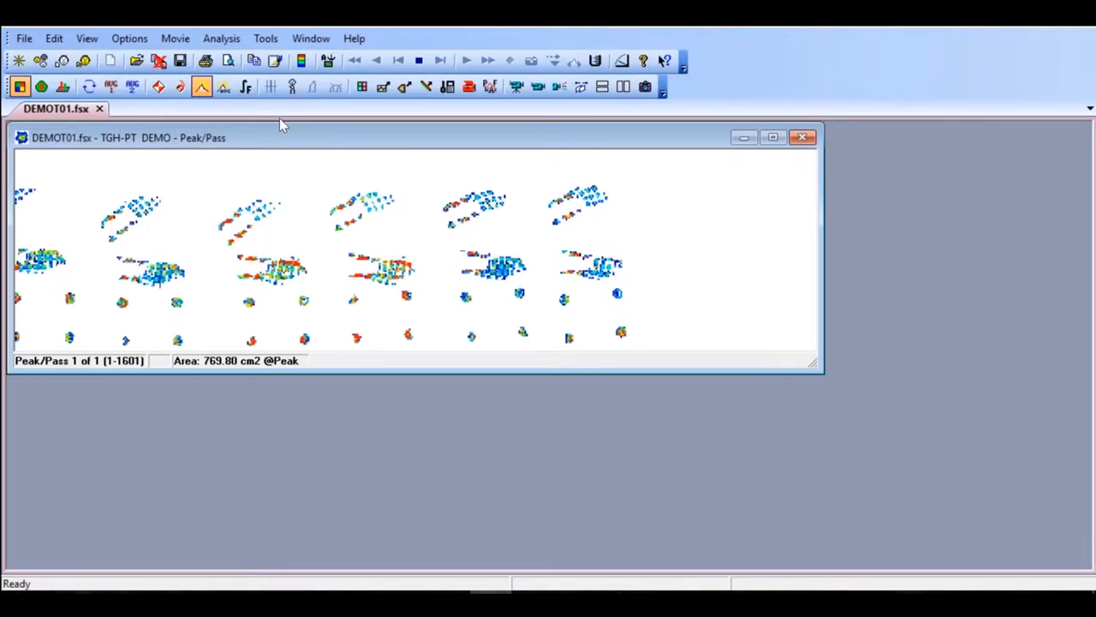
mouse_move(295, 105)
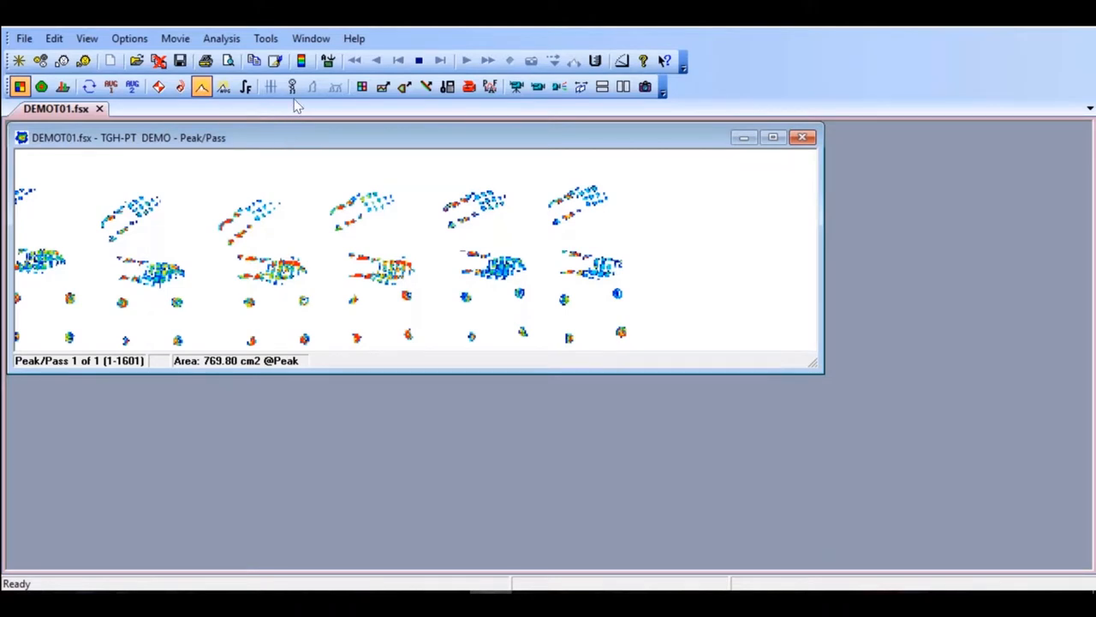
mouse_move(292, 87)
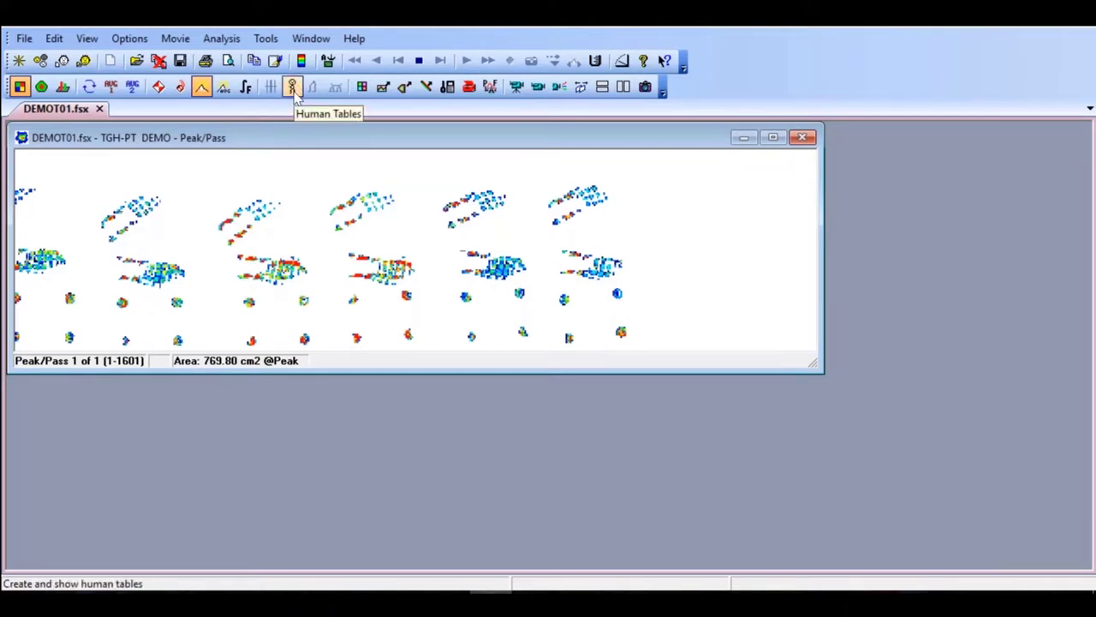
- Detect left and right foot strikes, accept the strike boxes, and generate gait tables
click(292, 87)
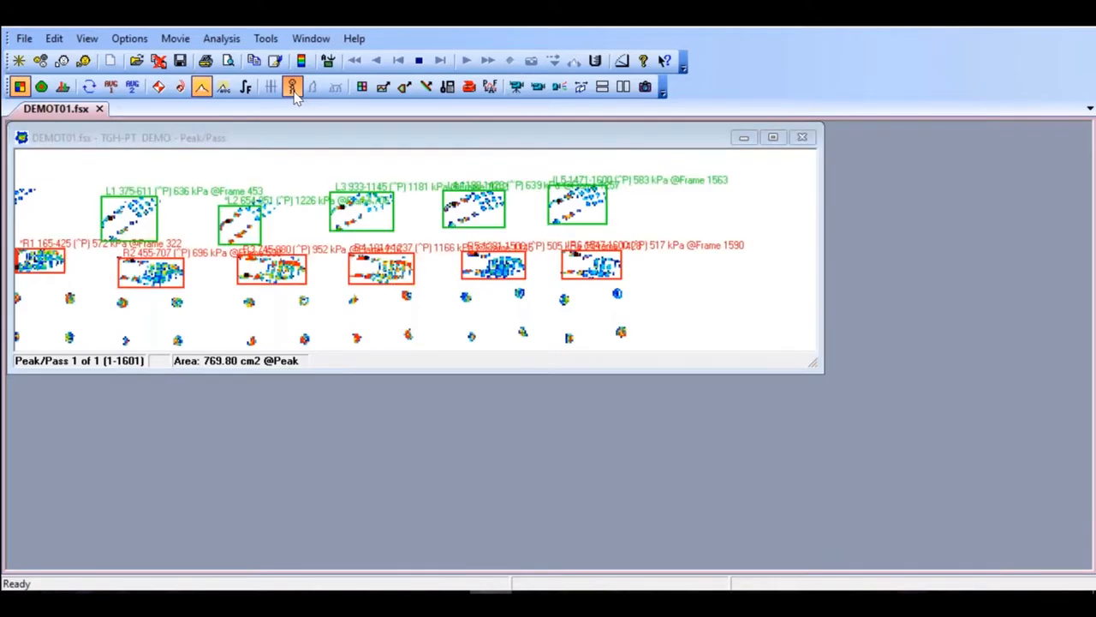
click(293, 85)
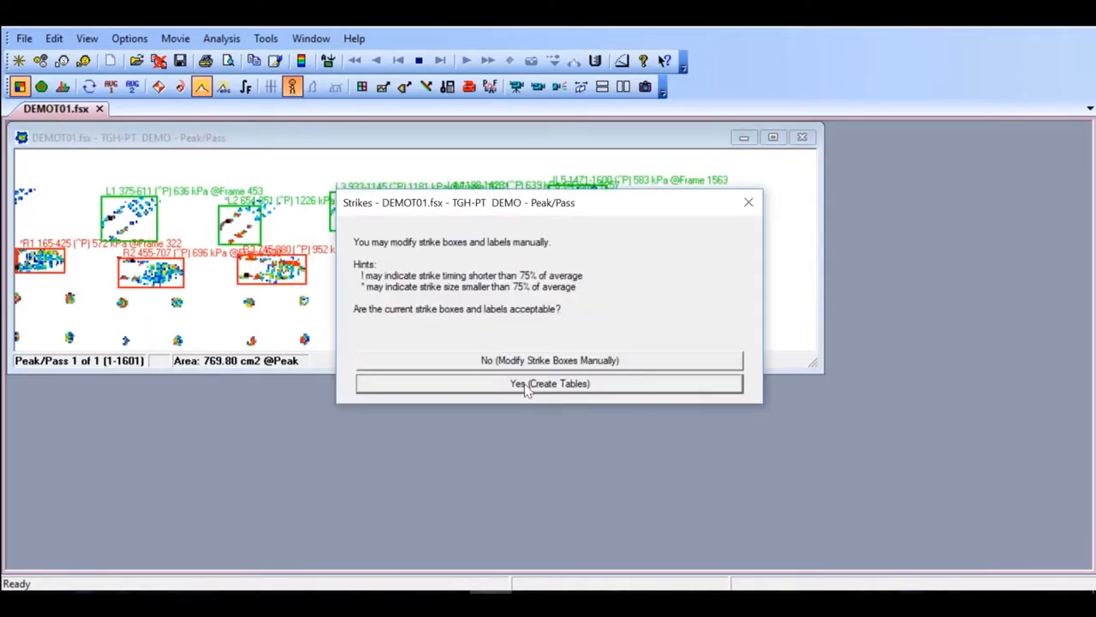
click(549, 383)
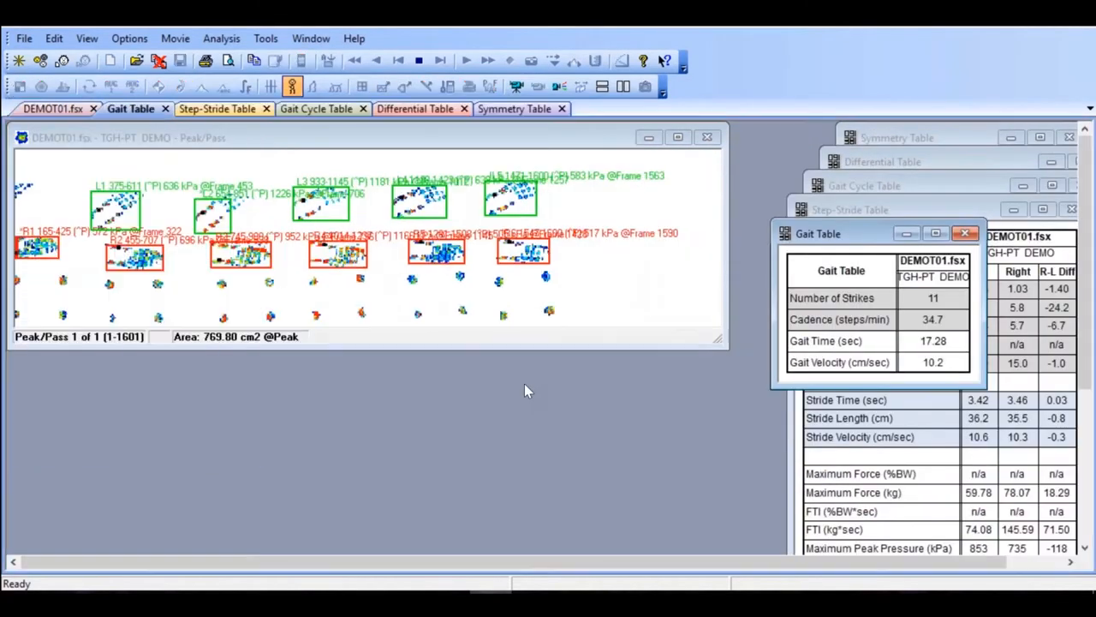
mouse_move(525, 391)
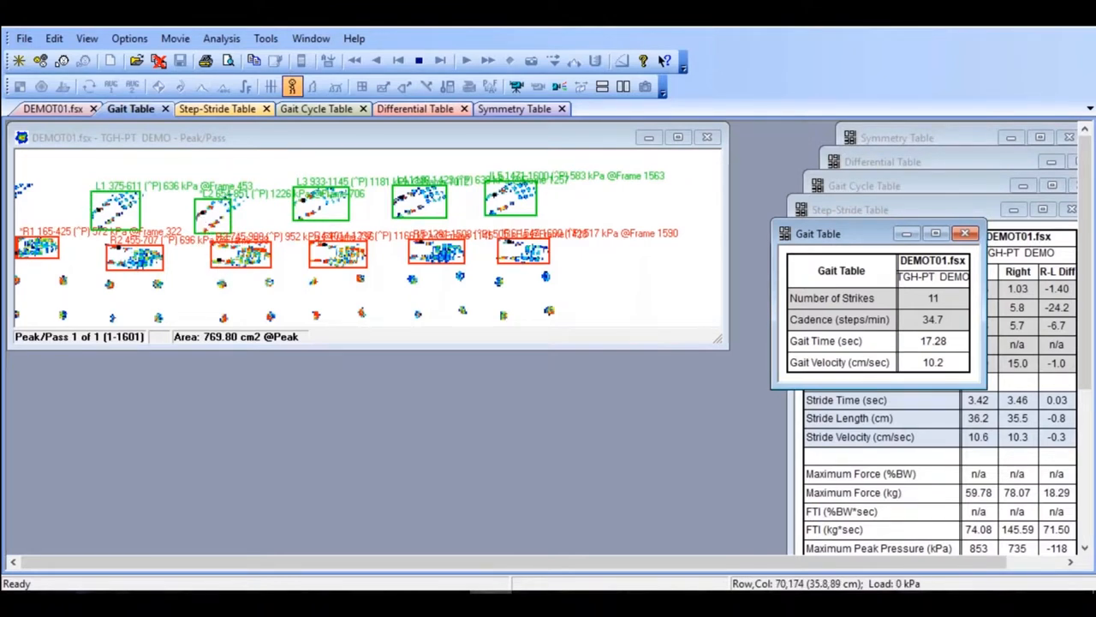
mouse_move(102, 287)
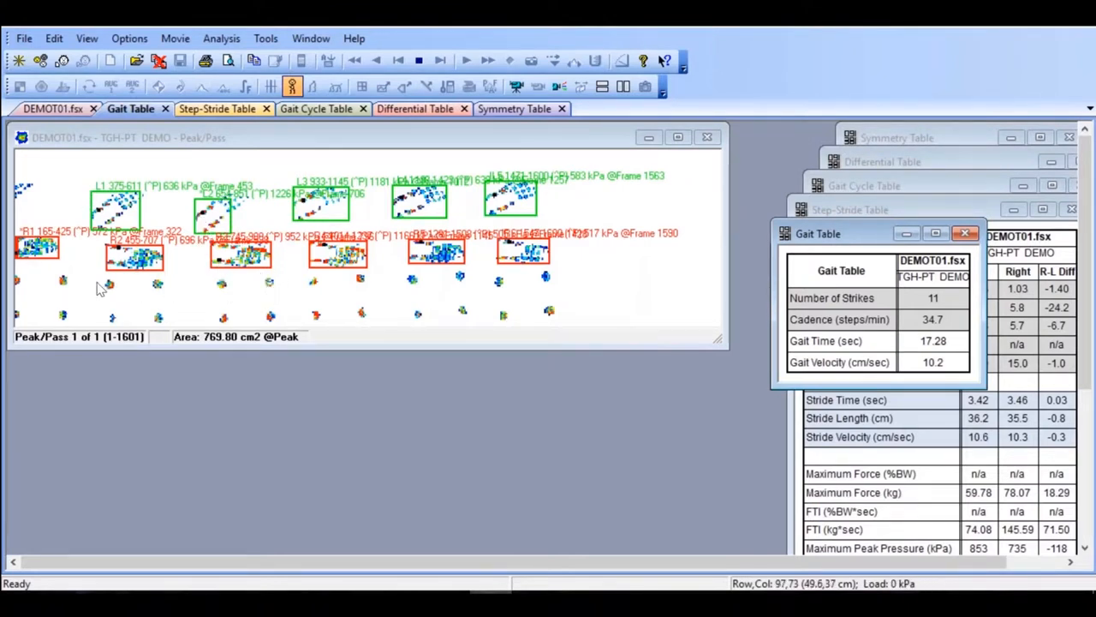
mouse_move(342, 295)
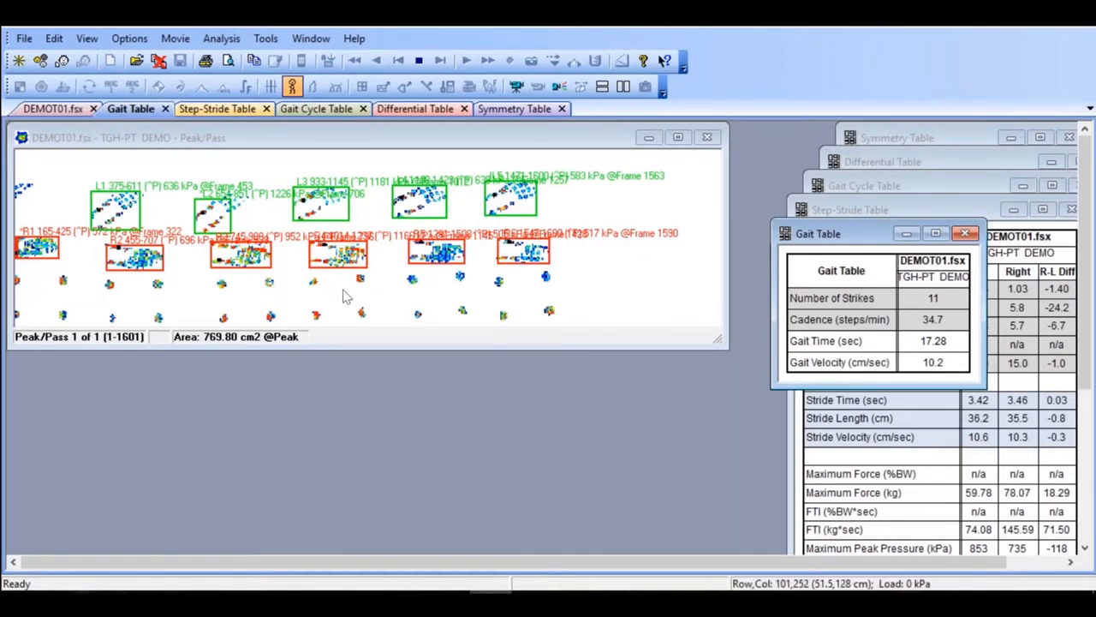
mouse_move(193, 320)
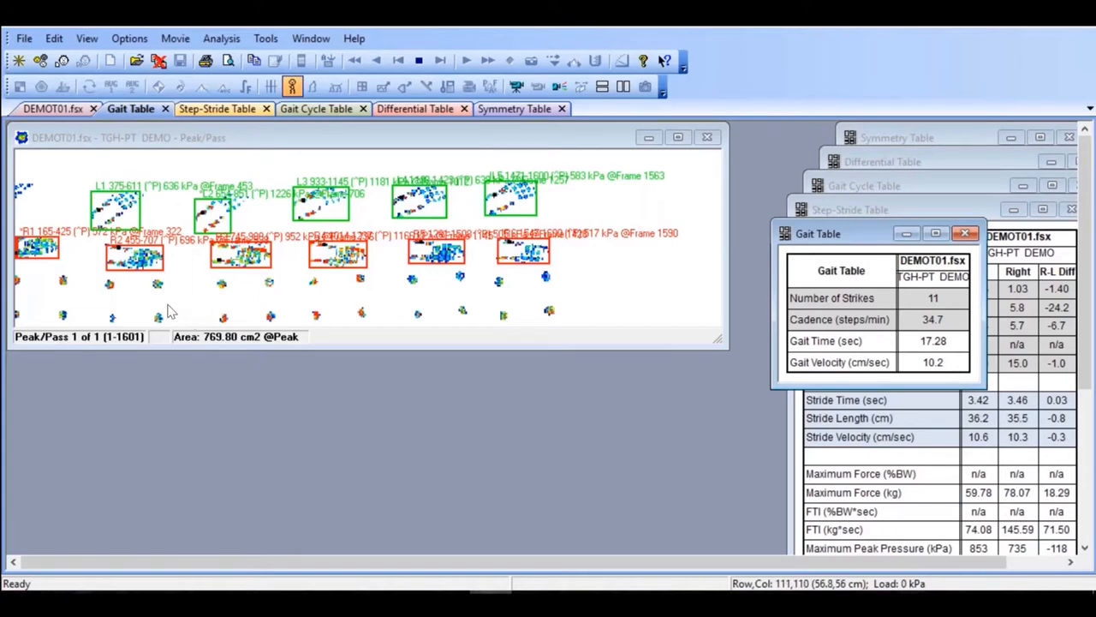
mouse_move(360, 360)
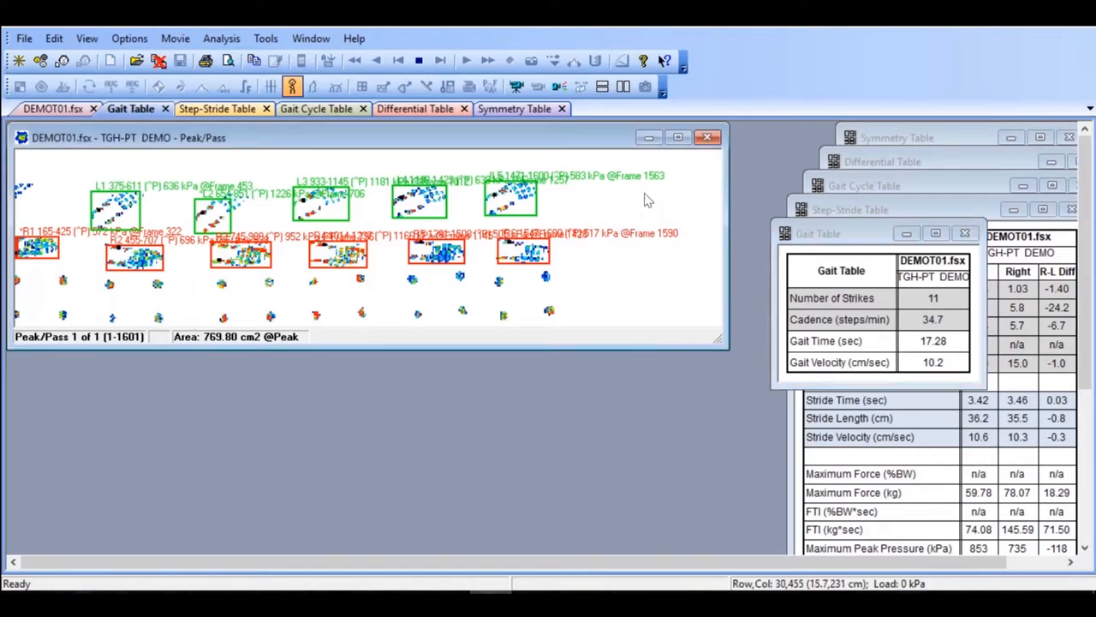
- Graph the foot strike boxes as force versus time in a new graph
right_click(647, 202)
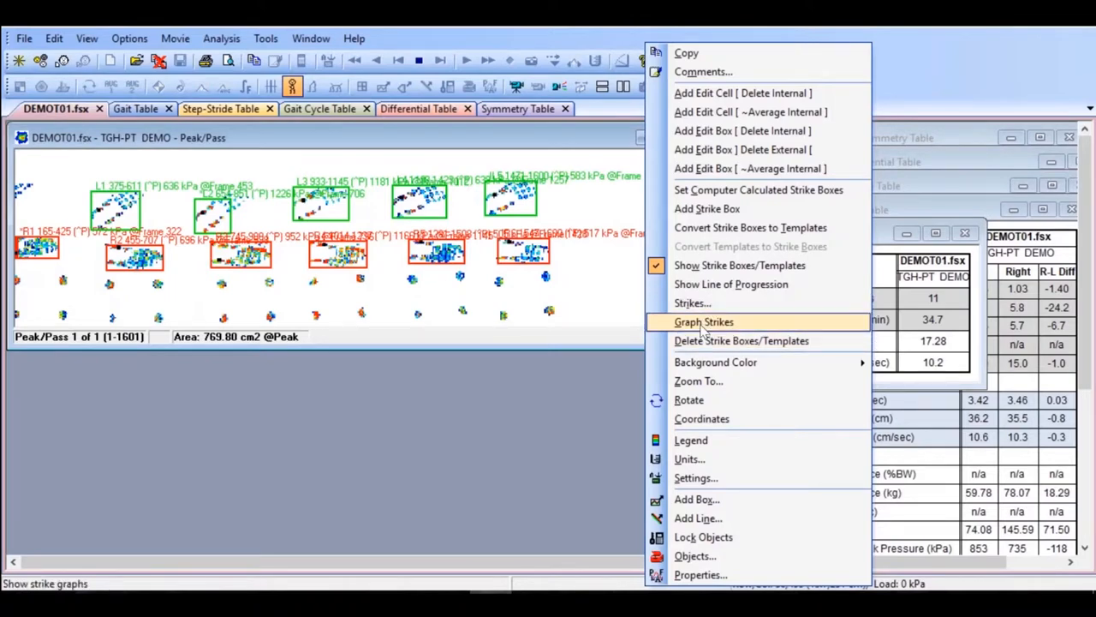
click(704, 321)
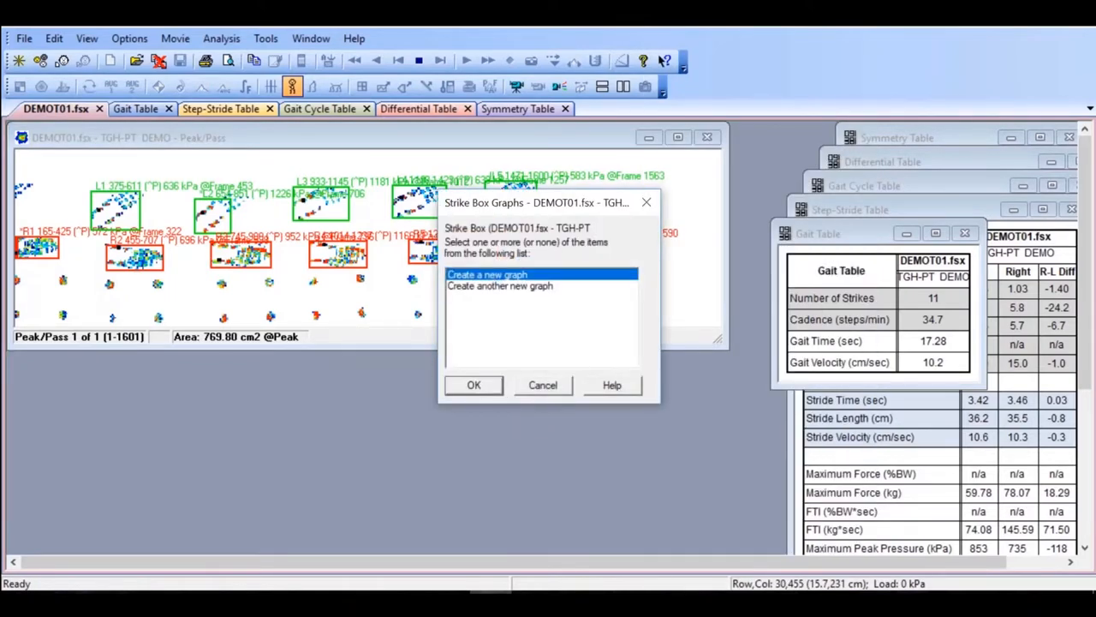
click(473, 385)
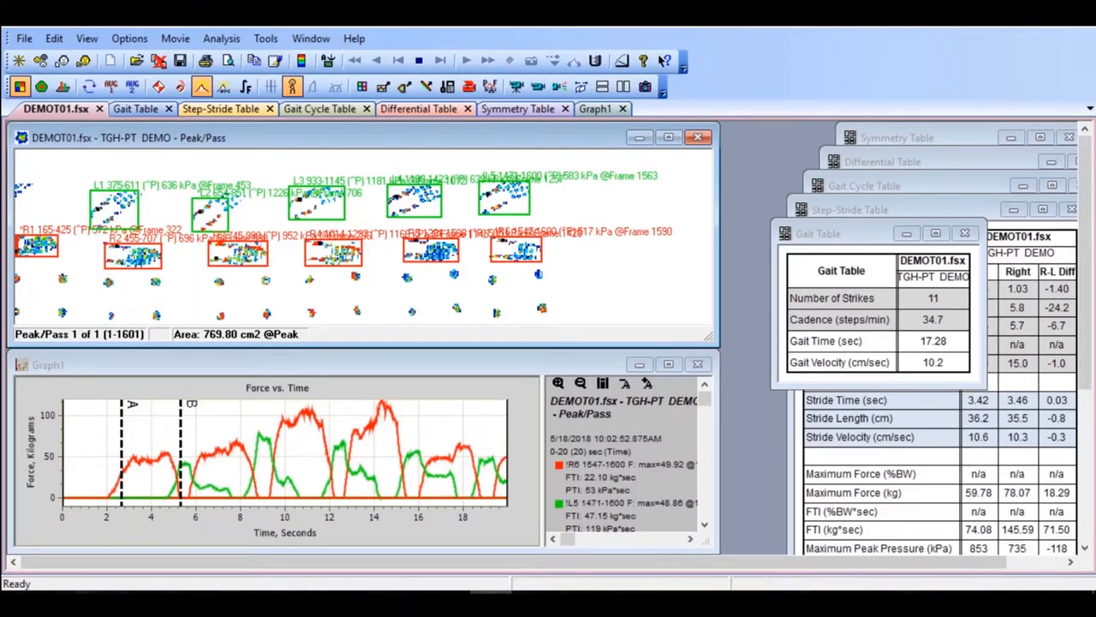
mouse_move(126, 383)
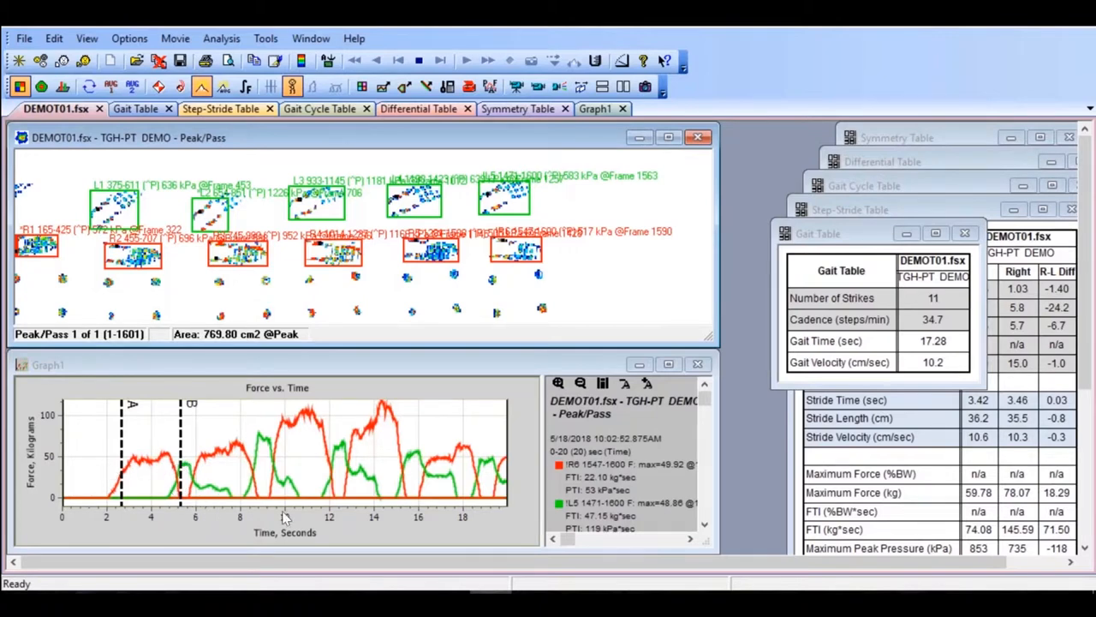
mouse_move(668, 292)
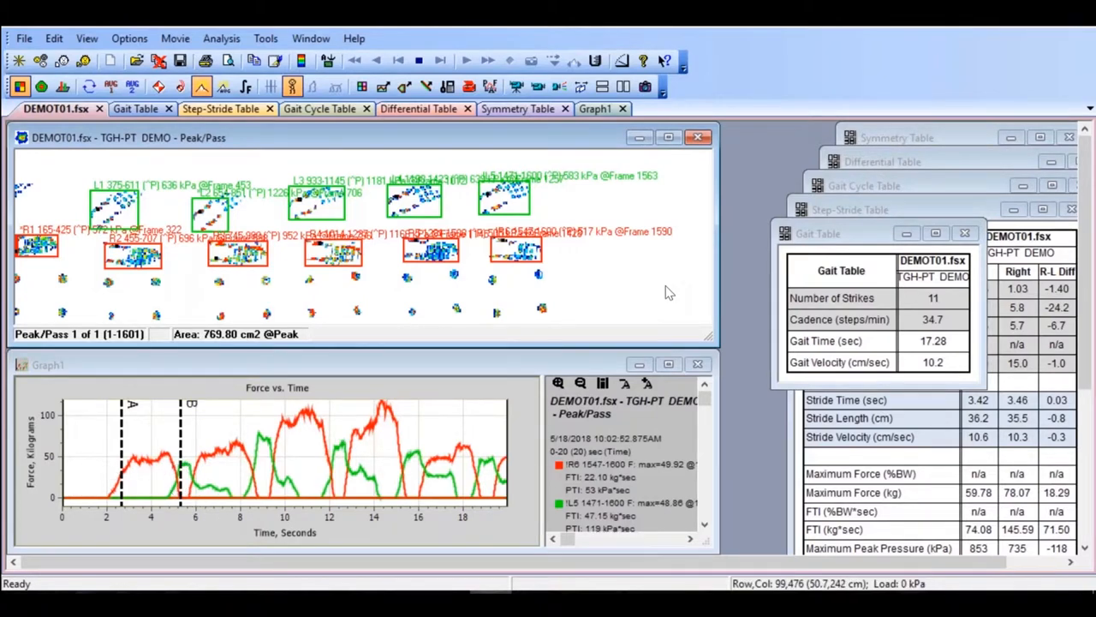
mouse_move(445, 282)
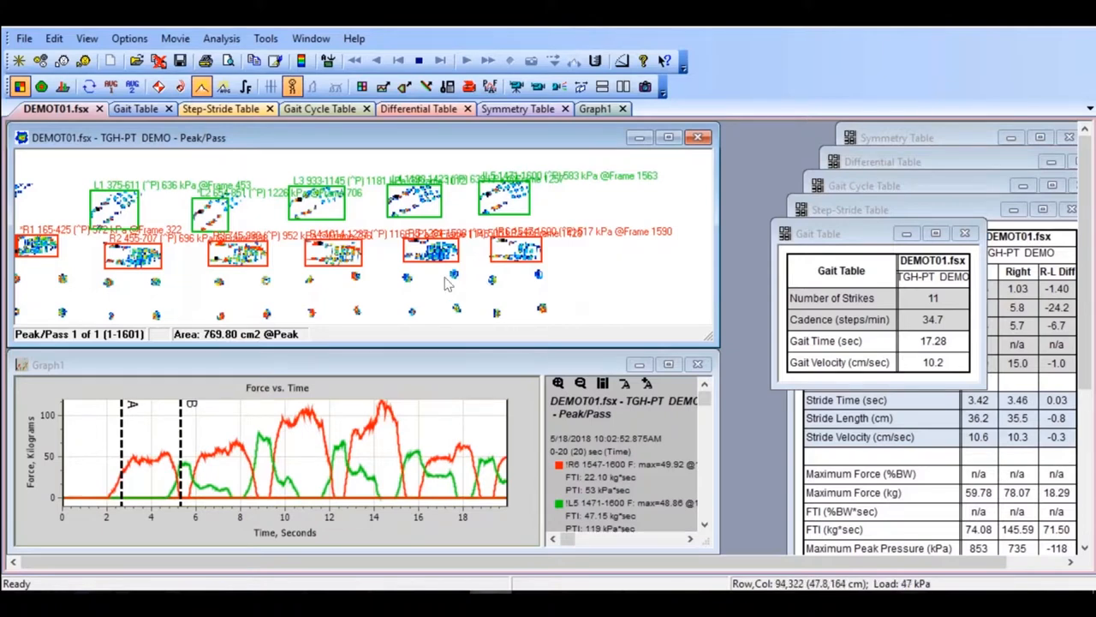
mouse_move(563, 278)
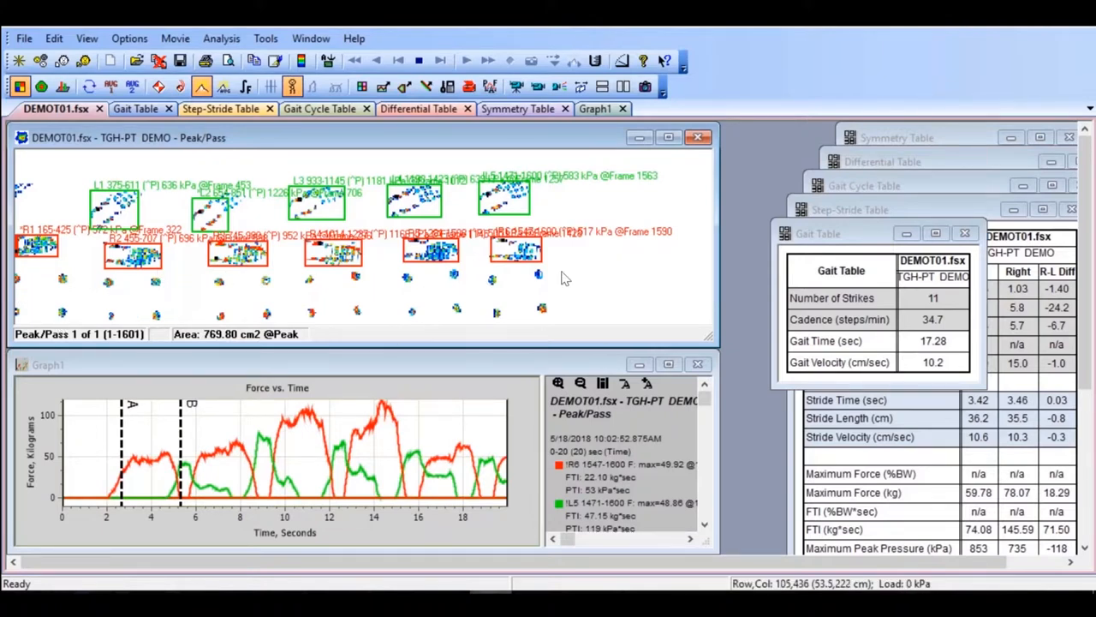
mouse_move(76, 331)
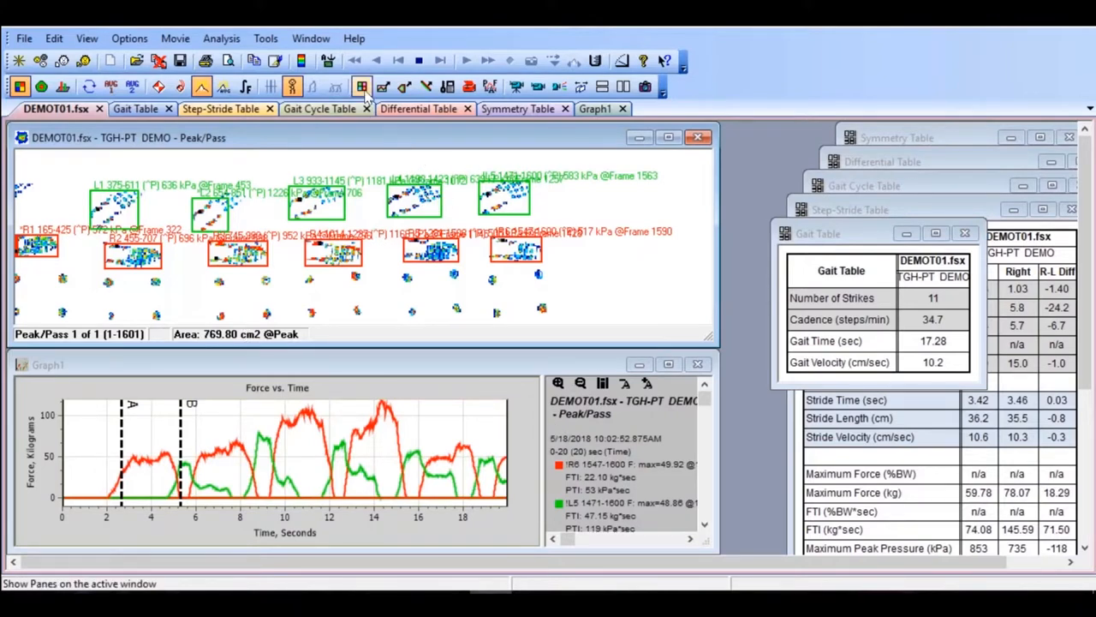
mouse_move(383, 87)
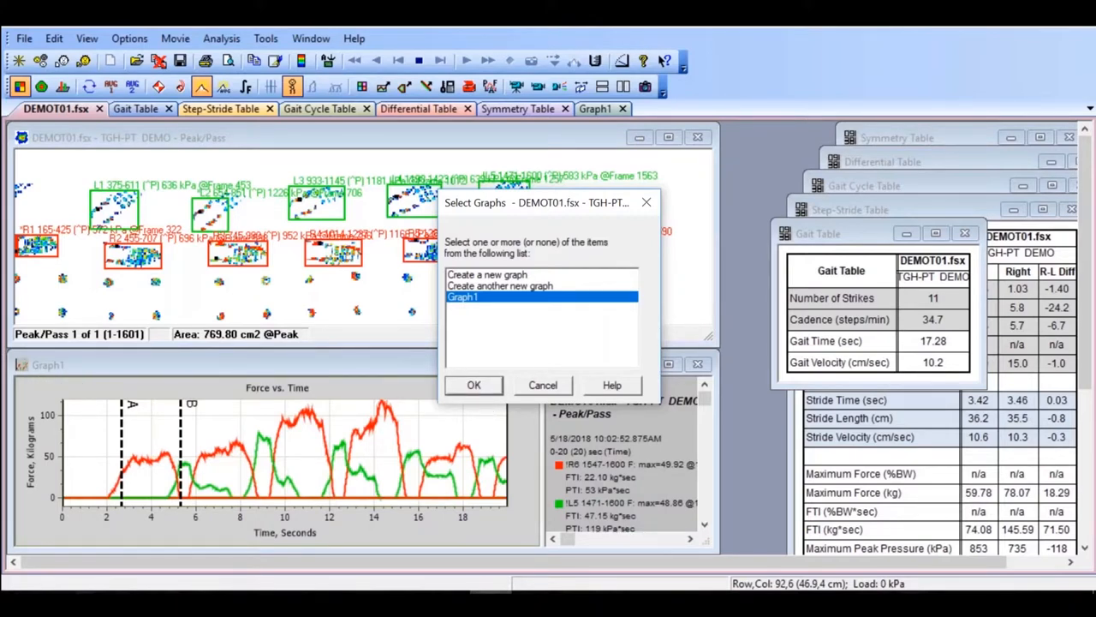
- Add the walker contact box's force curve to Graph1
click(473, 385)
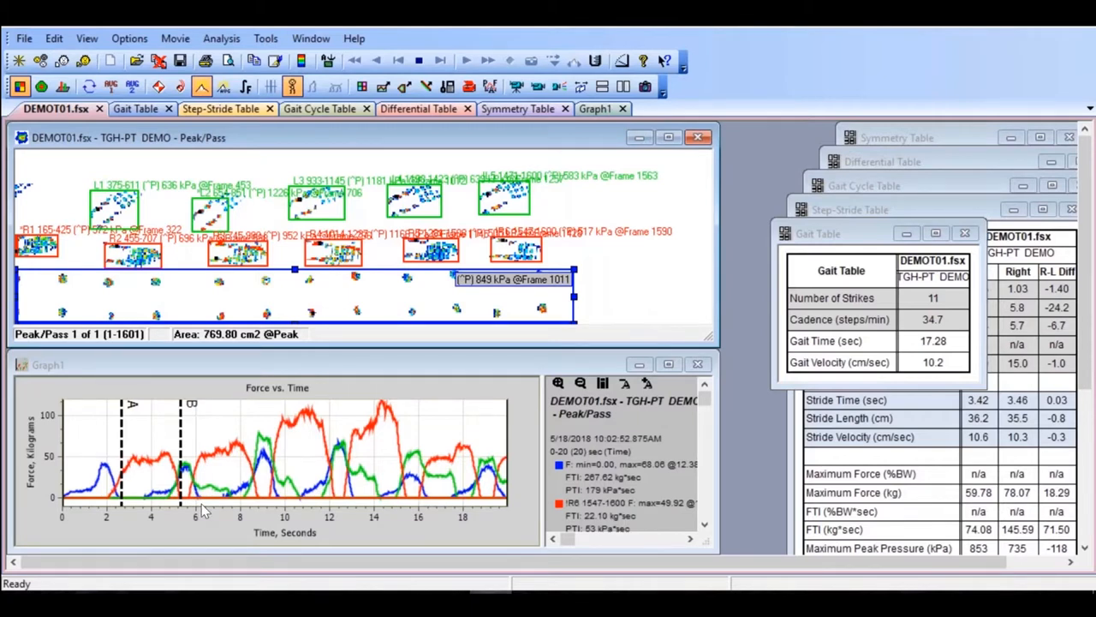
mouse_move(76, 499)
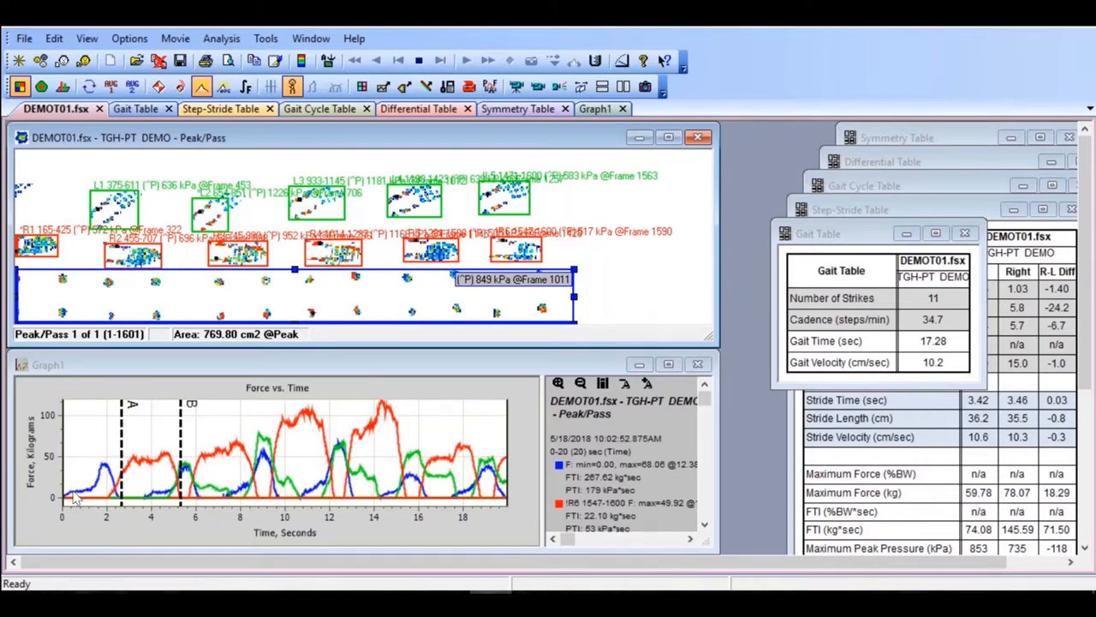
mouse_move(283, 311)
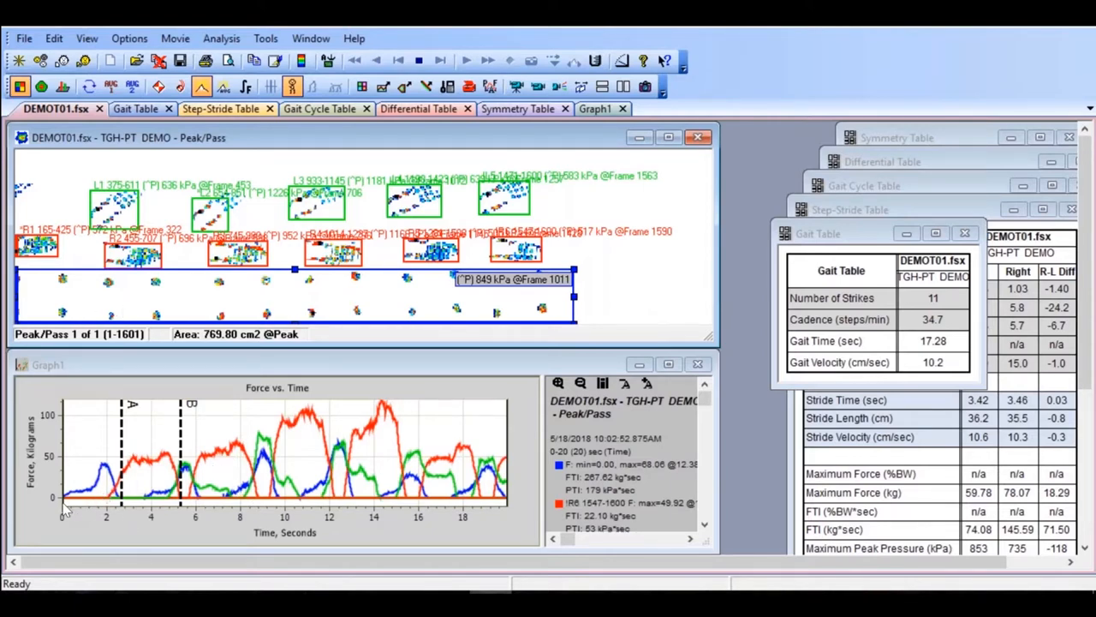
mouse_move(98, 467)
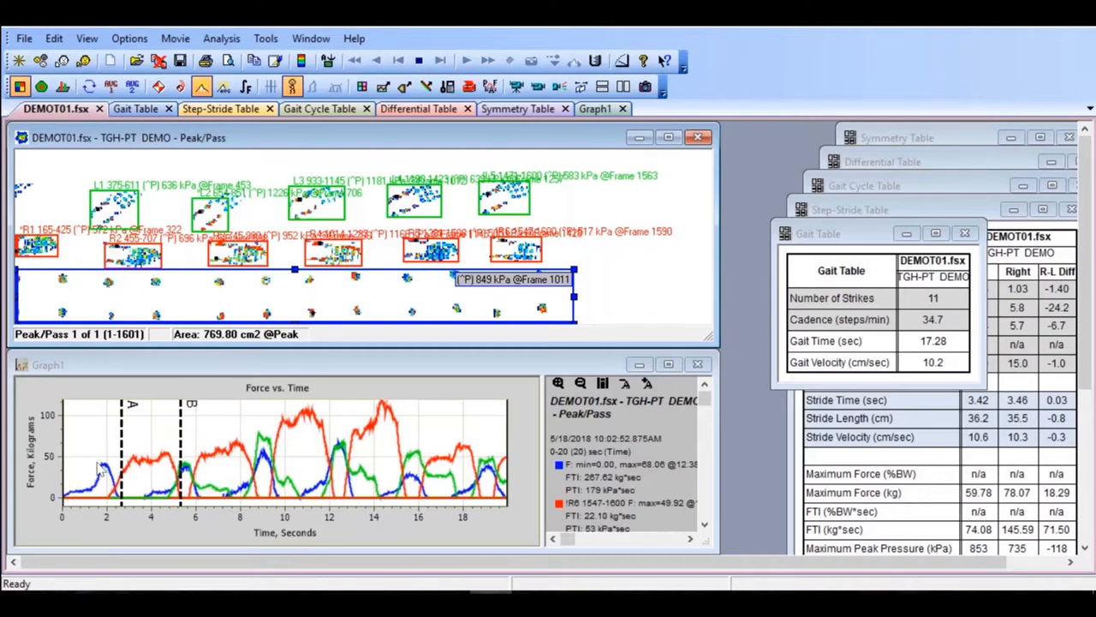
mouse_move(130, 467)
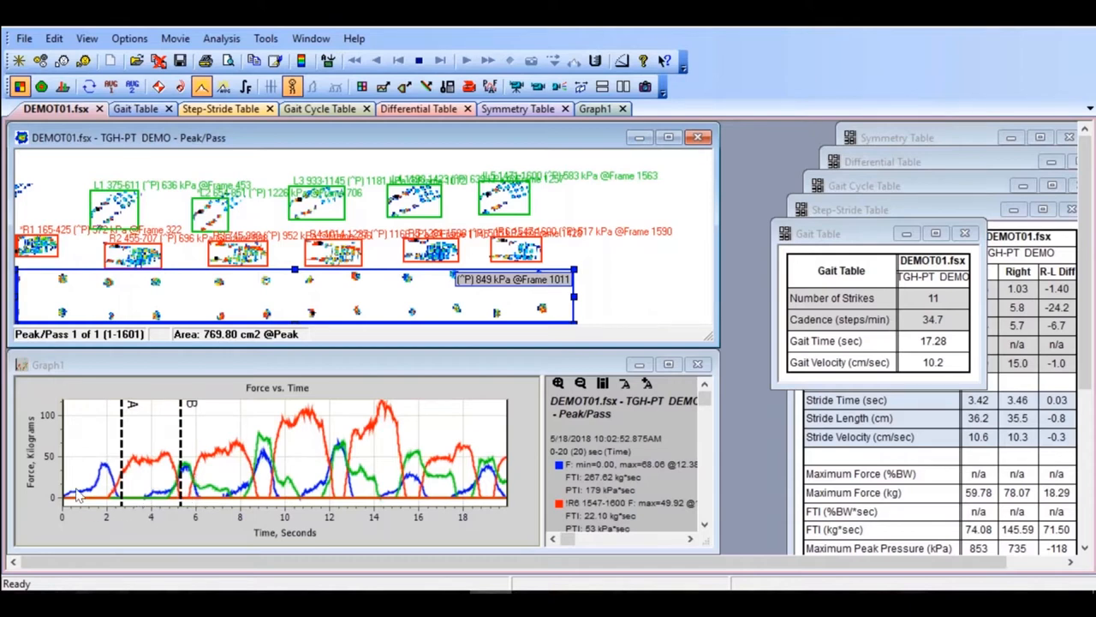
mouse_move(155, 478)
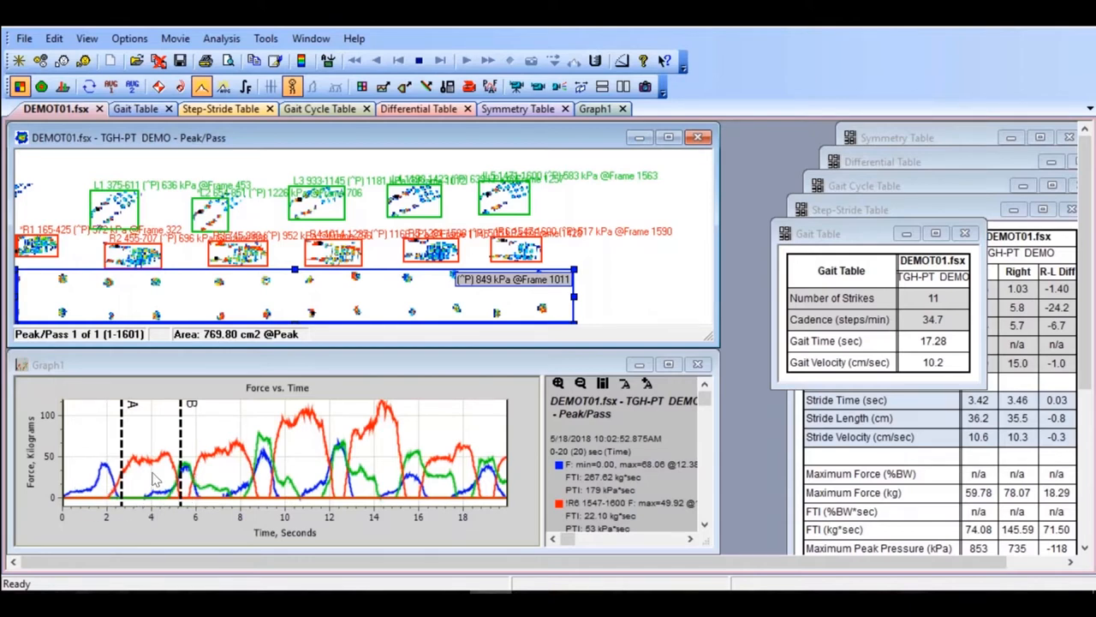
mouse_move(186, 496)
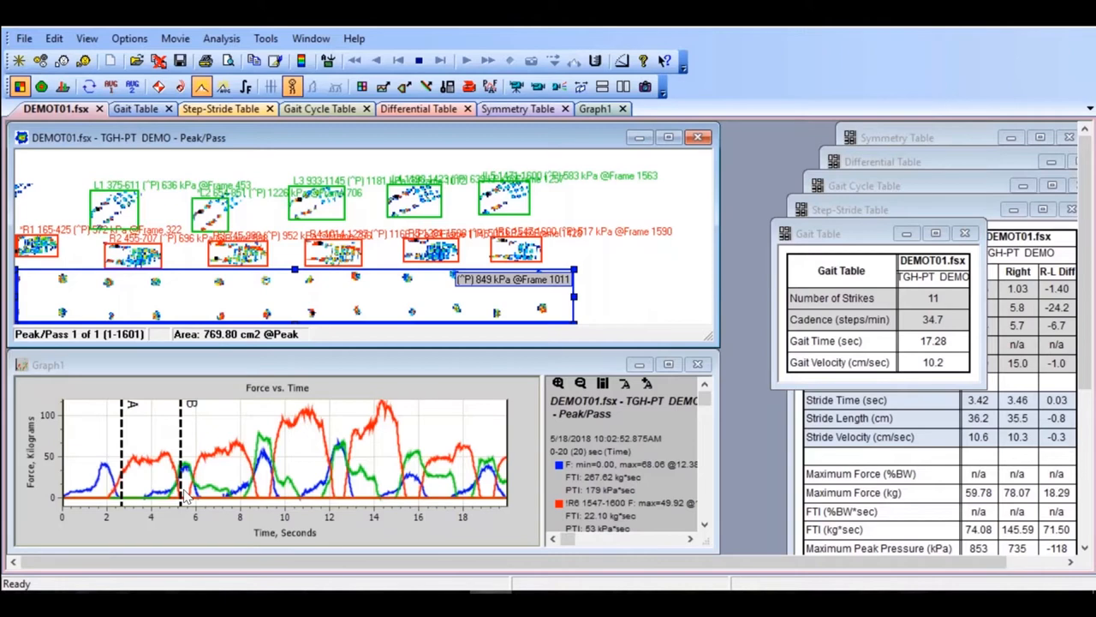
mouse_move(188, 484)
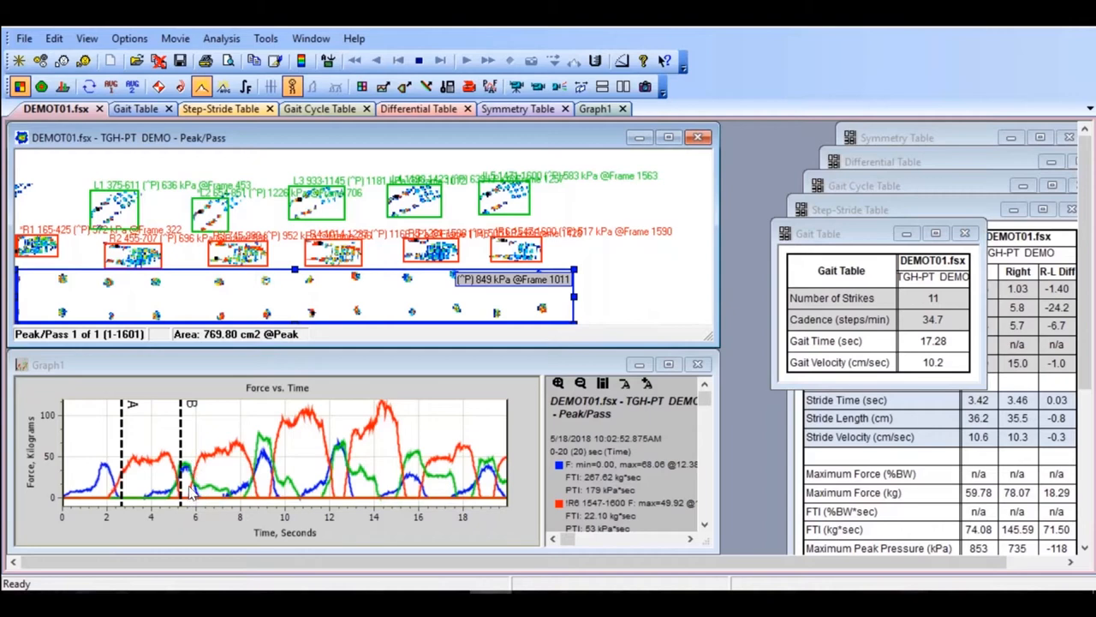
mouse_move(205, 501)
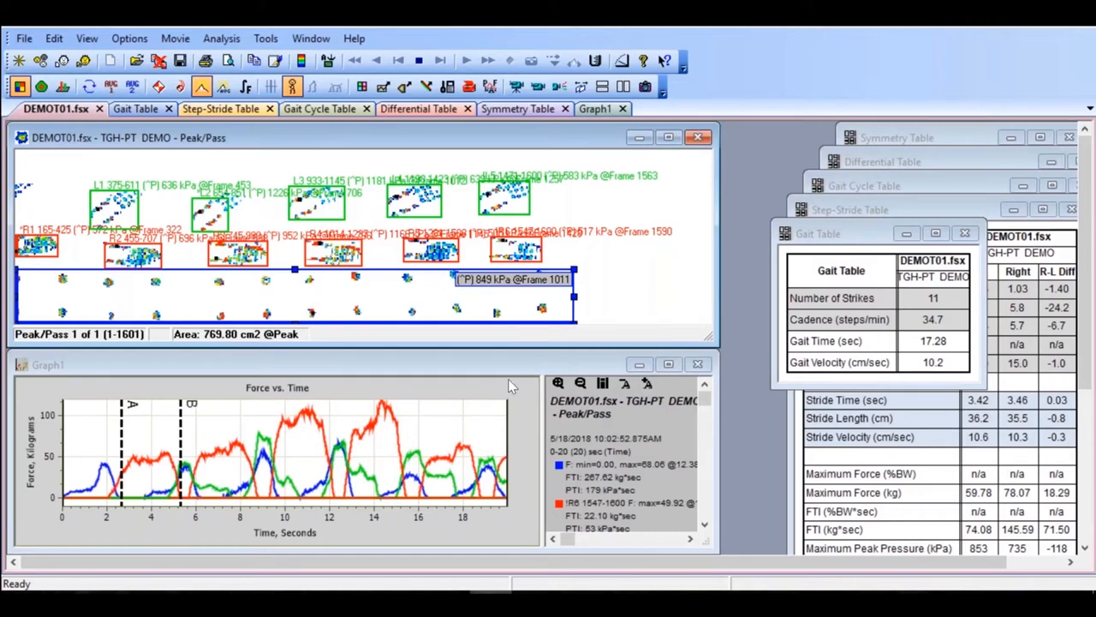
mouse_move(415, 270)
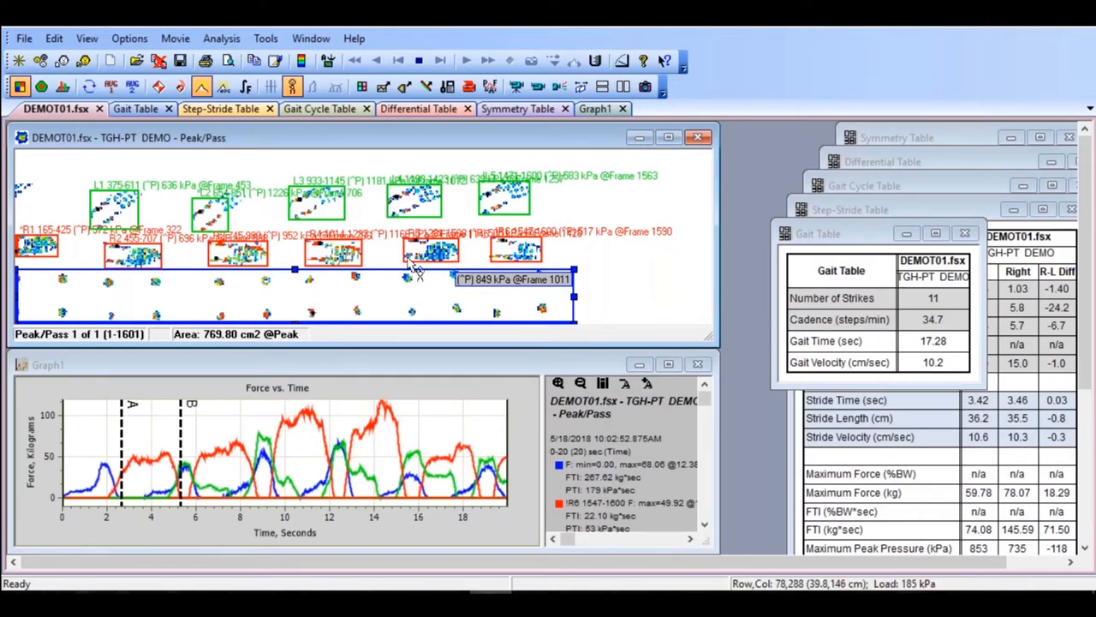
mouse_move(313, 308)
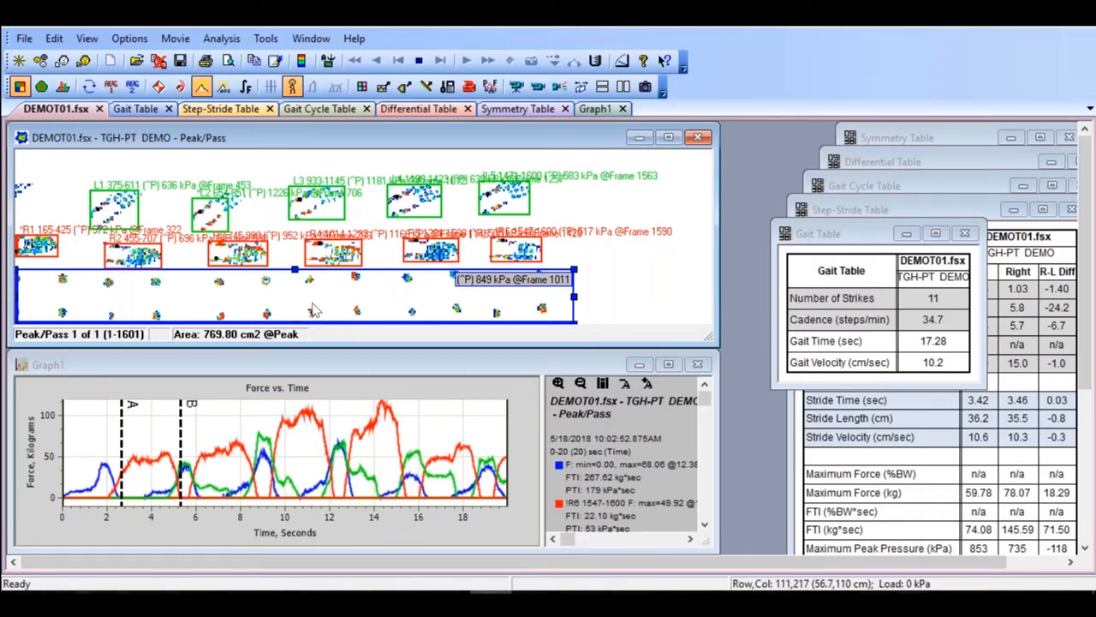
mouse_move(383, 308)
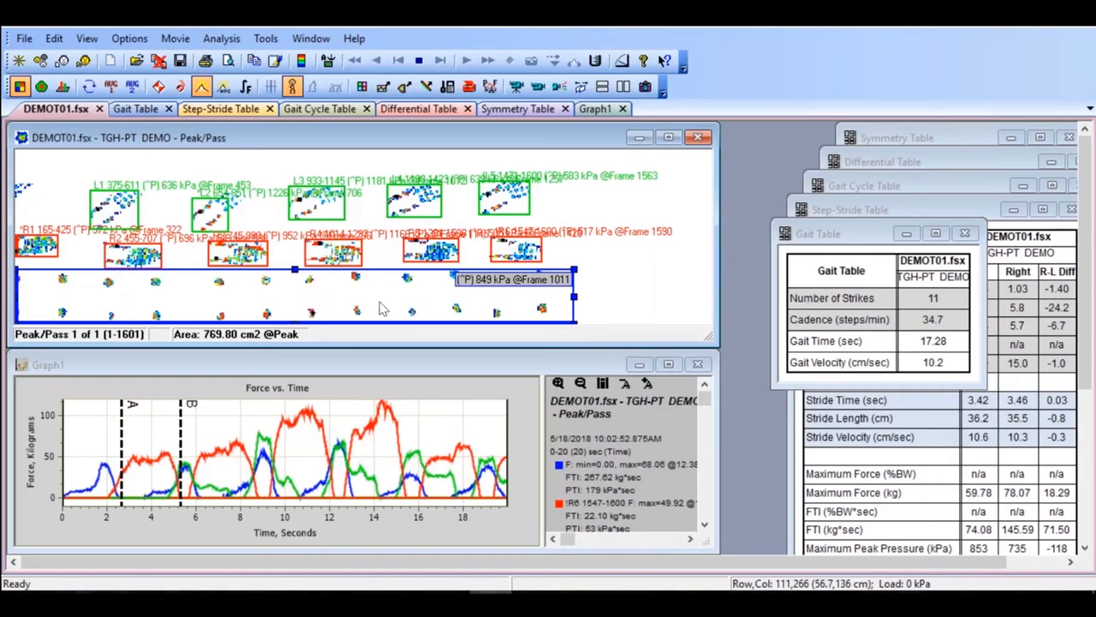